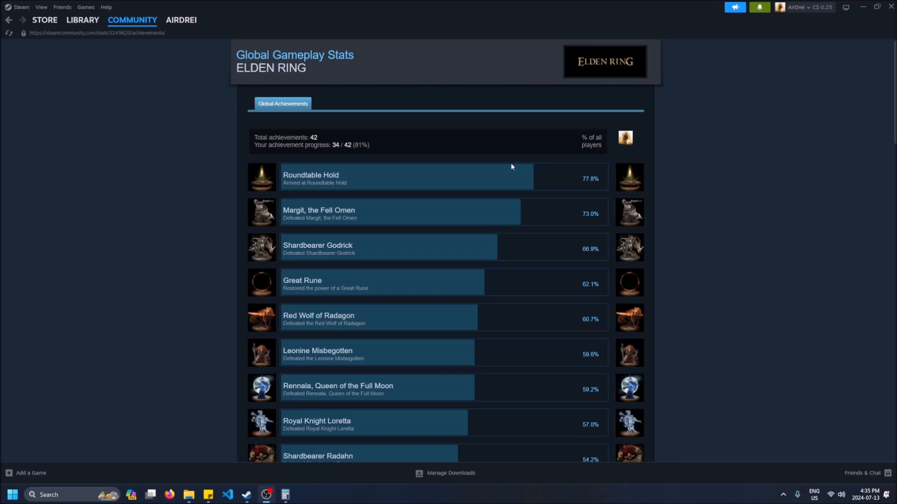
{"action": "mouse_move", "coordinate": [273, 185]}
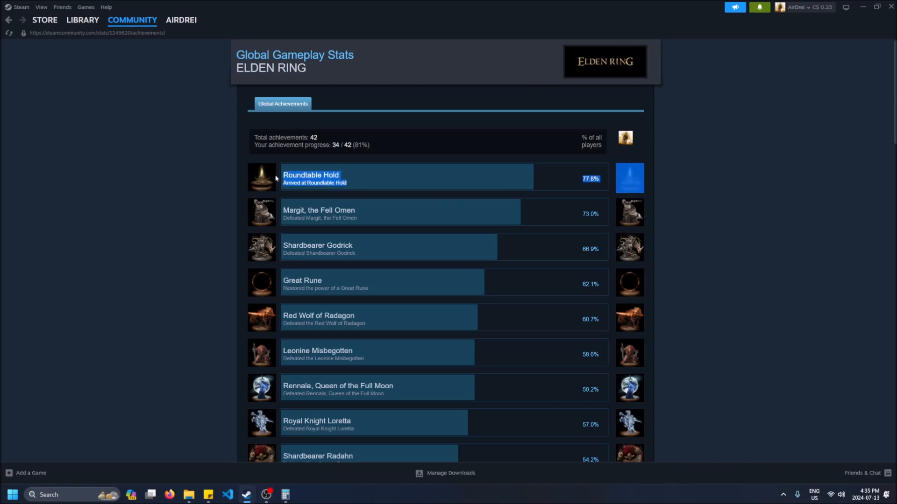
Step: Leave the Elden Ring stats for the profile's All Games list
{"action": "scroll", "scroll_direction": "down", "scroll_amount": 3}
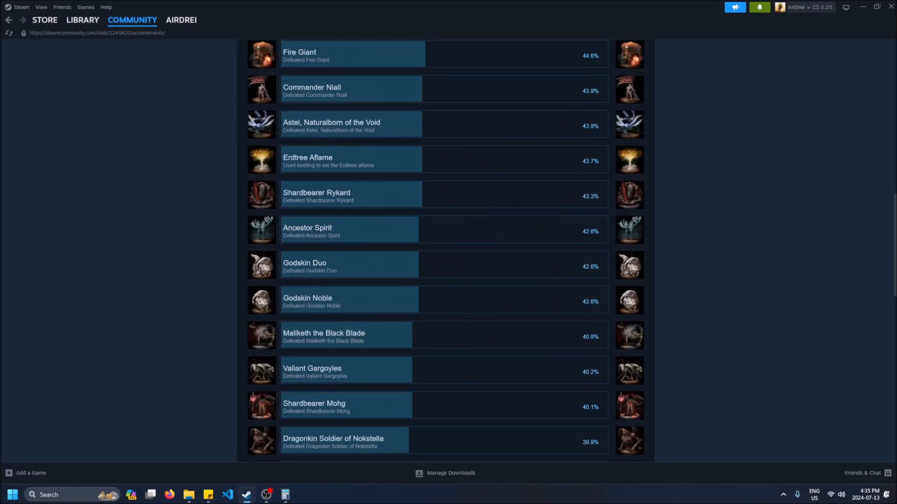
{"action": "scroll", "scroll_direction": "down", "scroll_amount": 3}
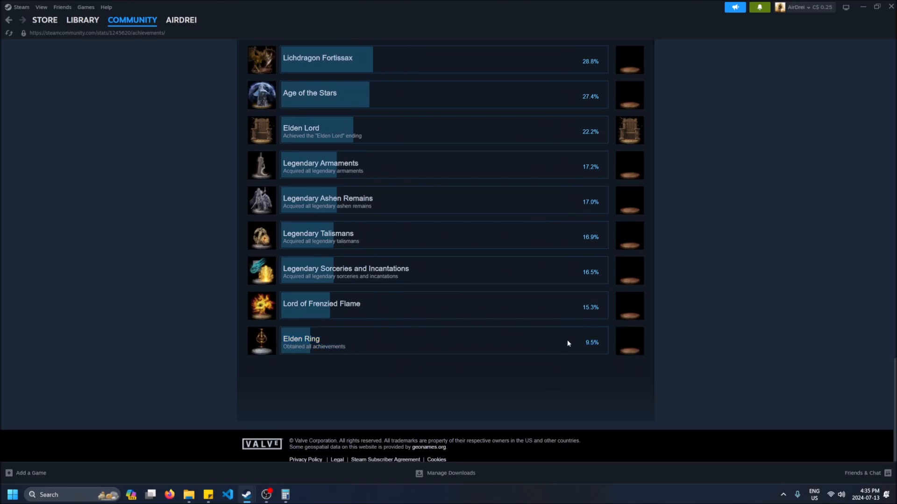
{"action": "mouse_move", "coordinate": [580, 365]}
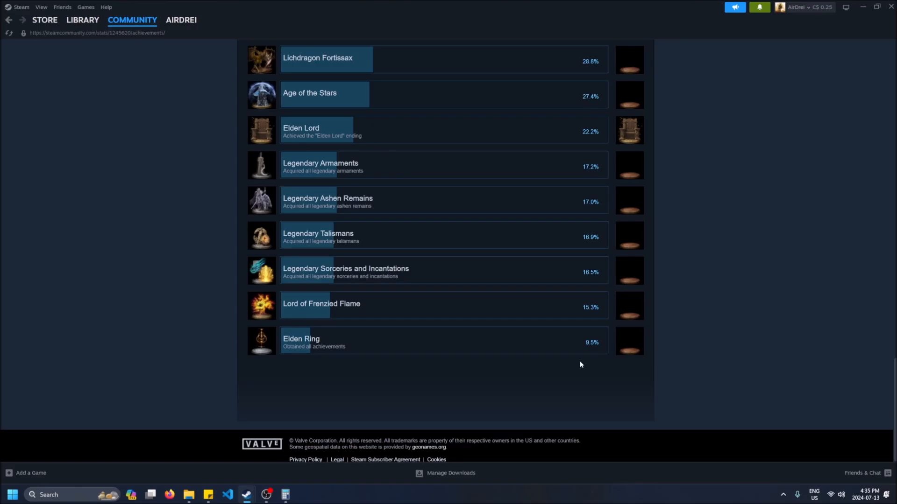
{"action": "scroll", "scroll_direction": "up", "scroll_amount": 3}
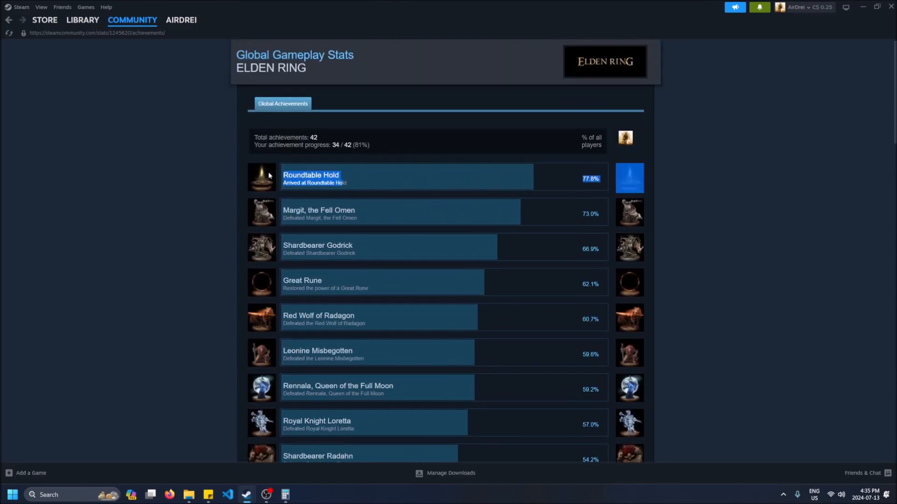
{"action": "mouse_move", "coordinate": [275, 141]}
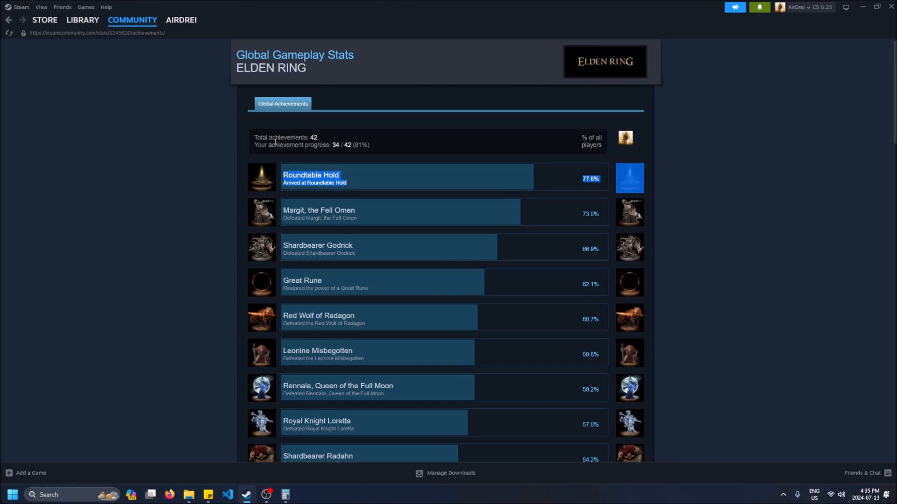
{"action": "mouse_move", "coordinate": [308, 64]}
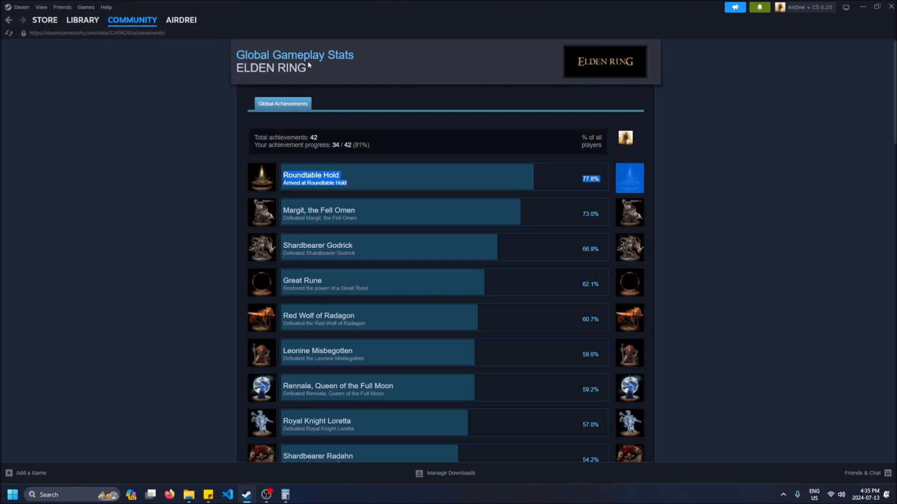
{"action": "mouse_move", "coordinate": [583, 184]}
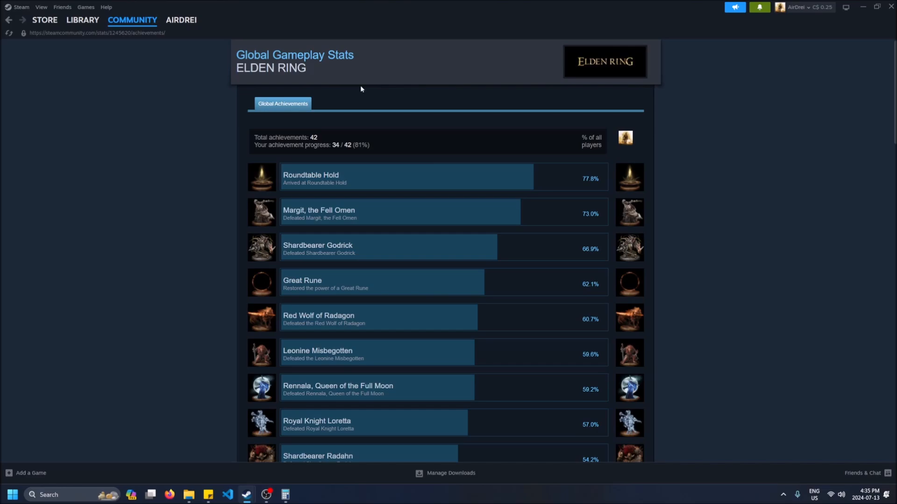
{"action": "left_click", "coordinate": [132, 20]}
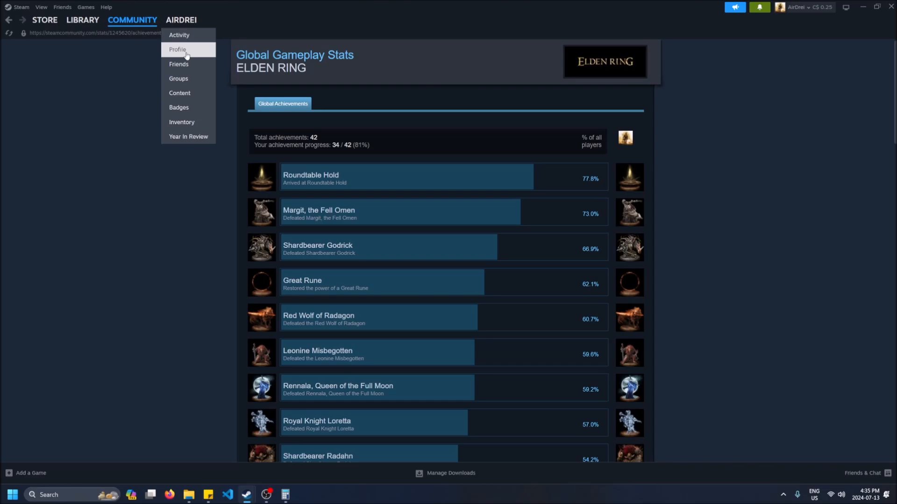
{"action": "left_click", "coordinate": [178, 49]}
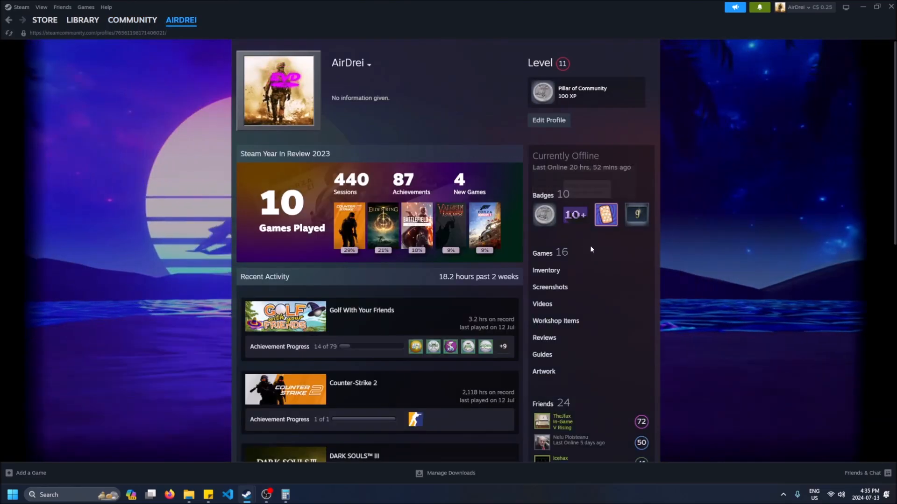
{"action": "left_click", "coordinate": [542, 253]}
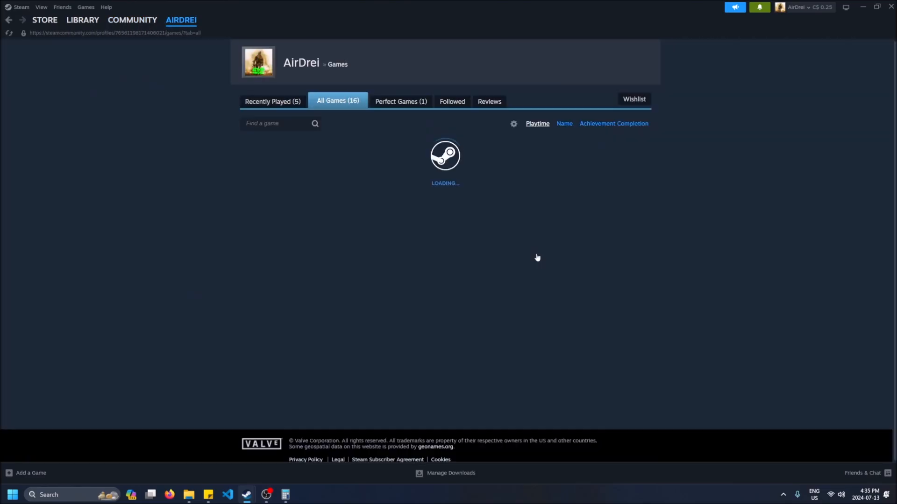
Step: Switch from Recently Played to All Games and review all 16 games
{"action": "left_click", "coordinate": [275, 101]}
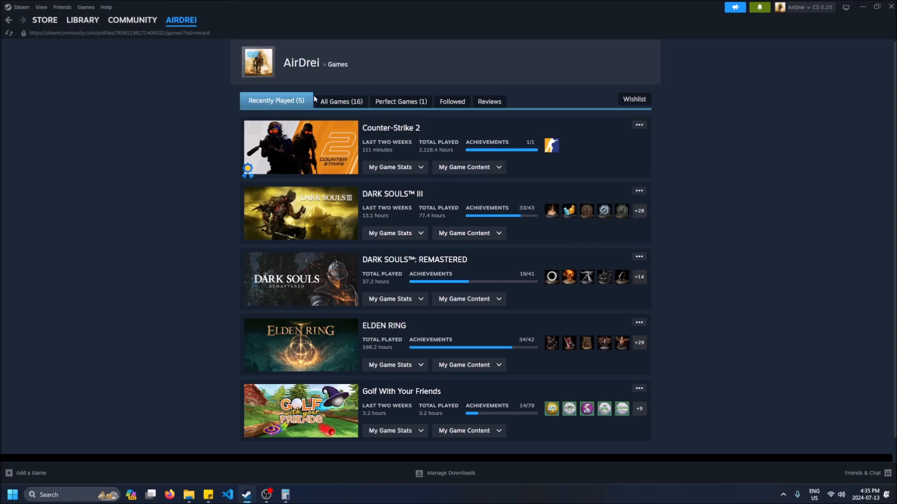
{"action": "mouse_move", "coordinate": [618, 267]}
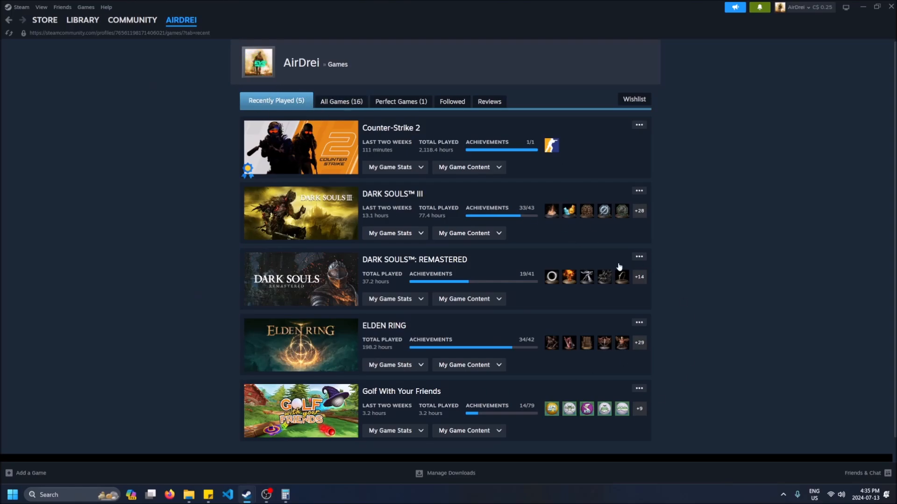
{"action": "left_click", "coordinate": [341, 101]}
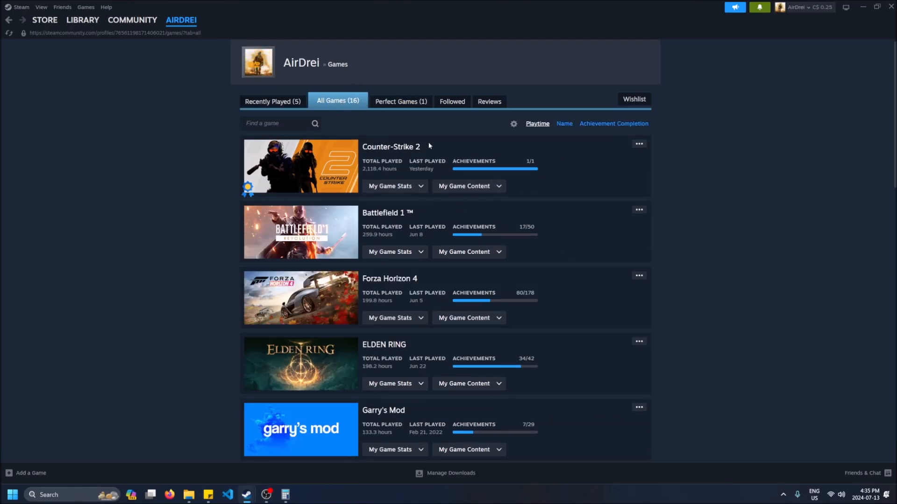
{"action": "scroll", "scroll_direction": "down", "scroll_amount": 3}
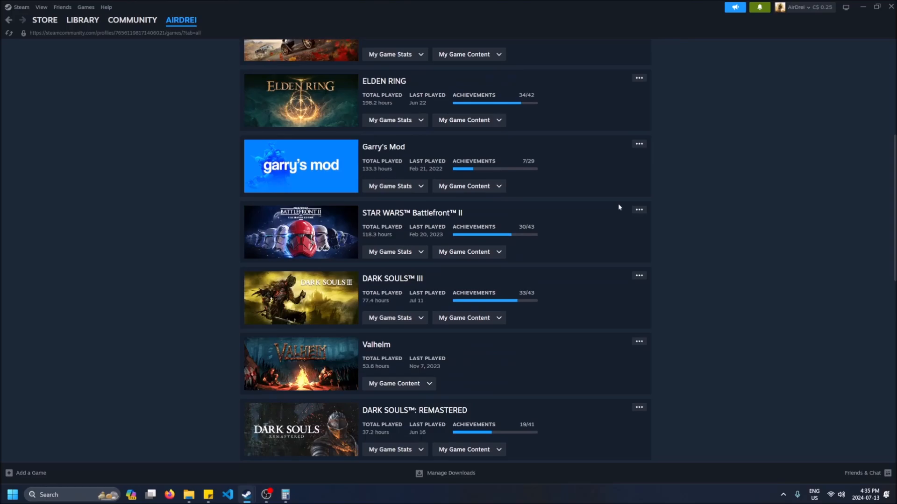
{"action": "scroll", "scroll_direction": "down", "scroll_amount": 3}
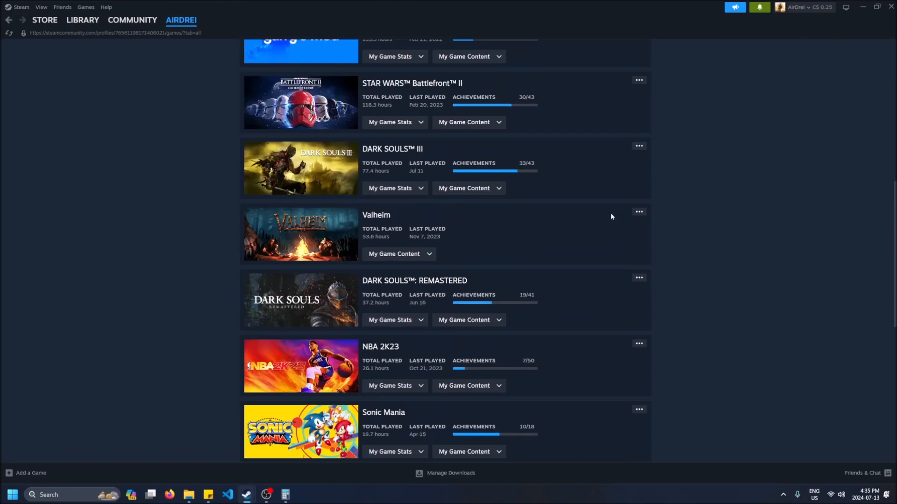
{"action": "scroll", "scroll_direction": "up", "scroll_amount": 3}
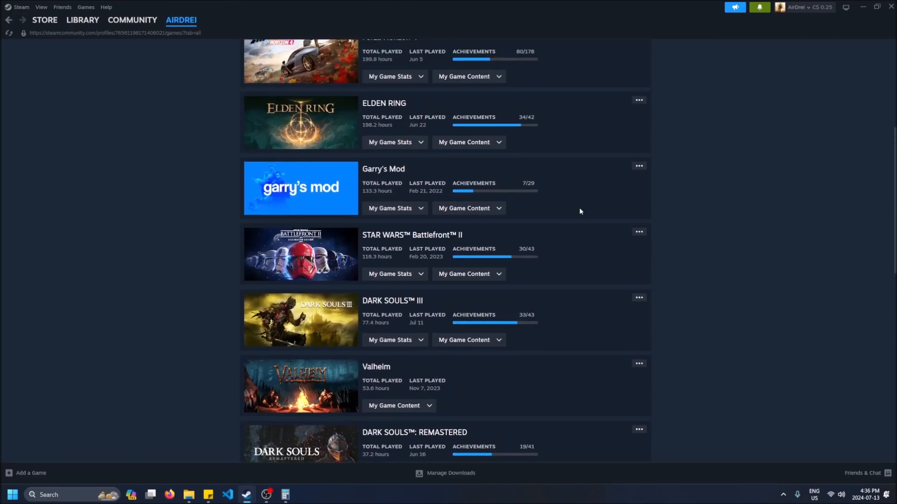
{"action": "scroll", "scroll_direction": "up", "scroll_amount": 3}
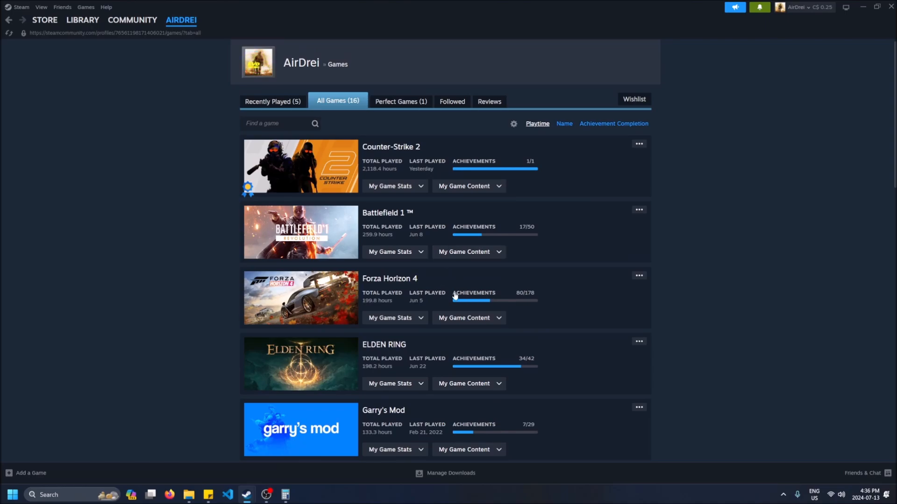
{"action": "mouse_move", "coordinate": [479, 296]}
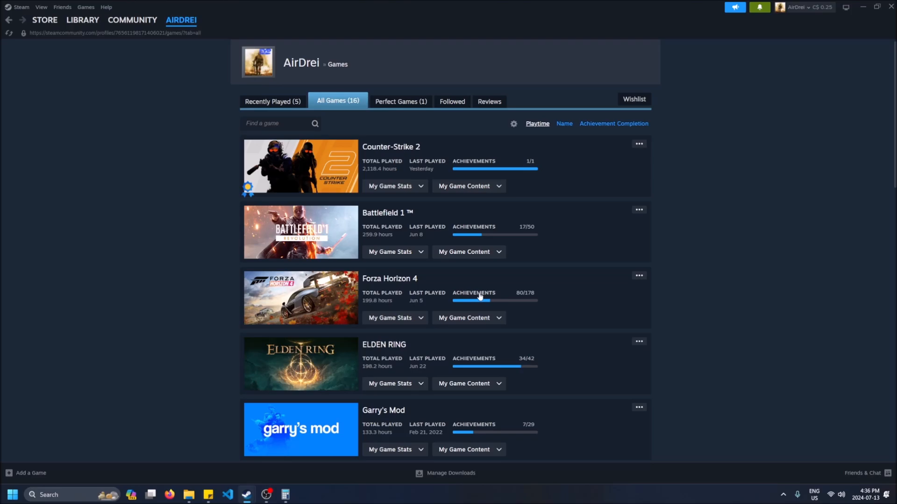
Step: Open Forza Horizon 4's achievement stats from its progress bar
{"action": "left_click", "coordinate": [493, 300]}
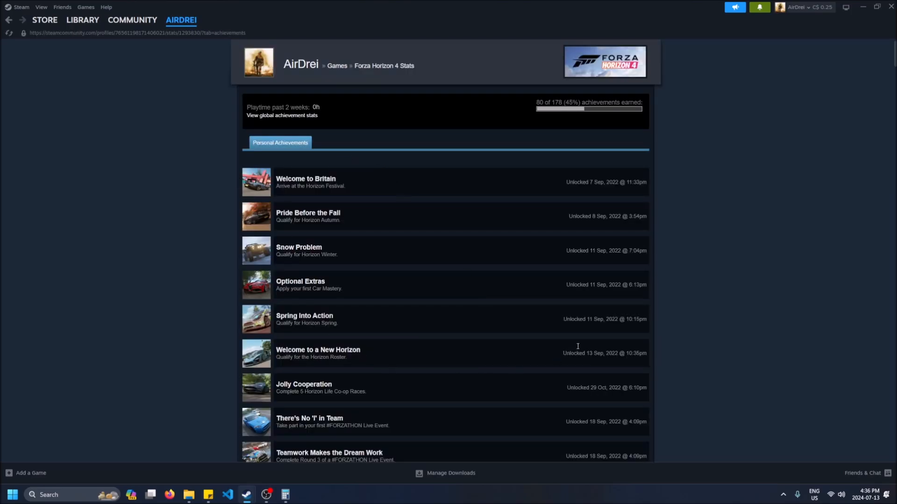
{"action": "mouse_move", "coordinate": [408, 238]}
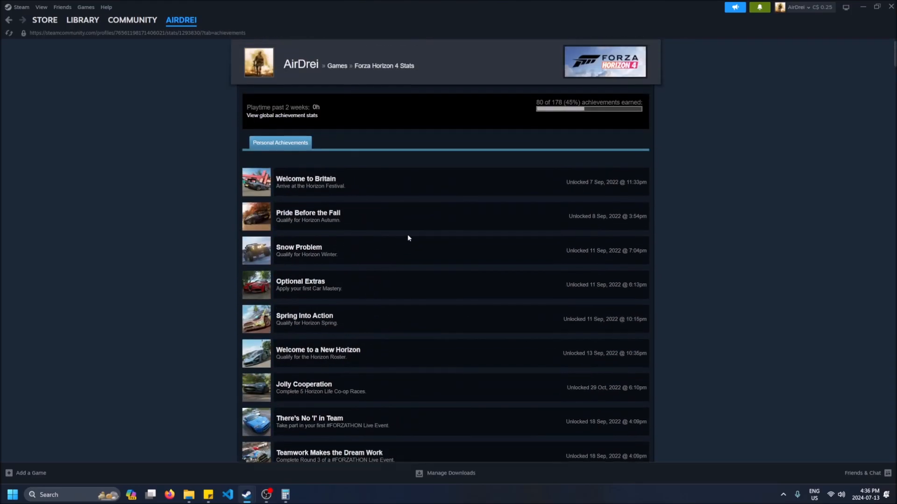
{"action": "mouse_move", "coordinate": [279, 118]}
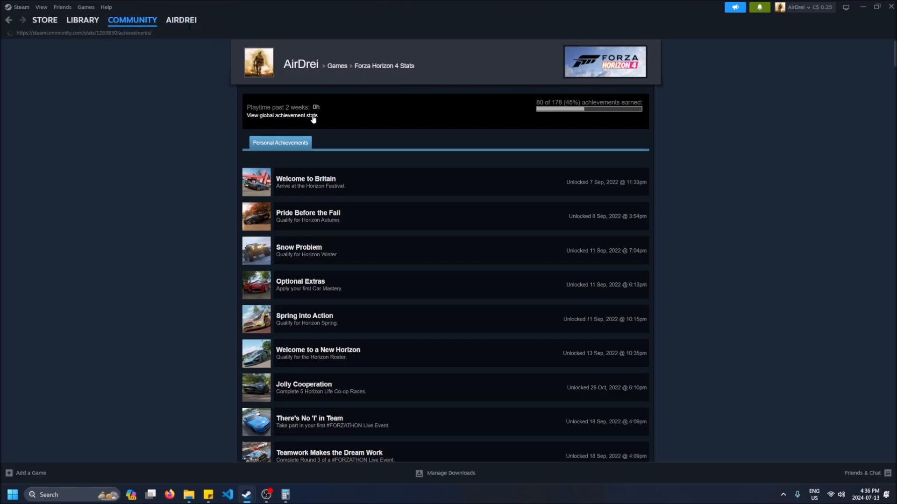
{"action": "left_click", "coordinate": [281, 115]}
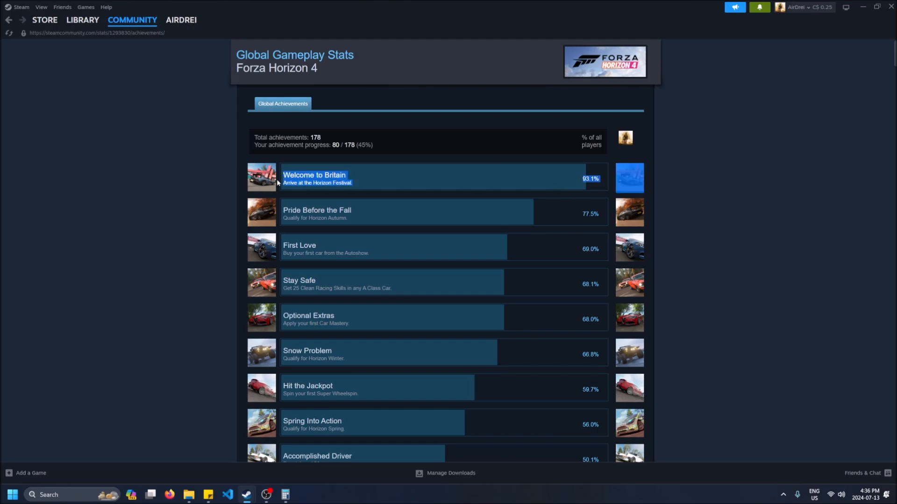
{"action": "mouse_move", "coordinate": [590, 184]}
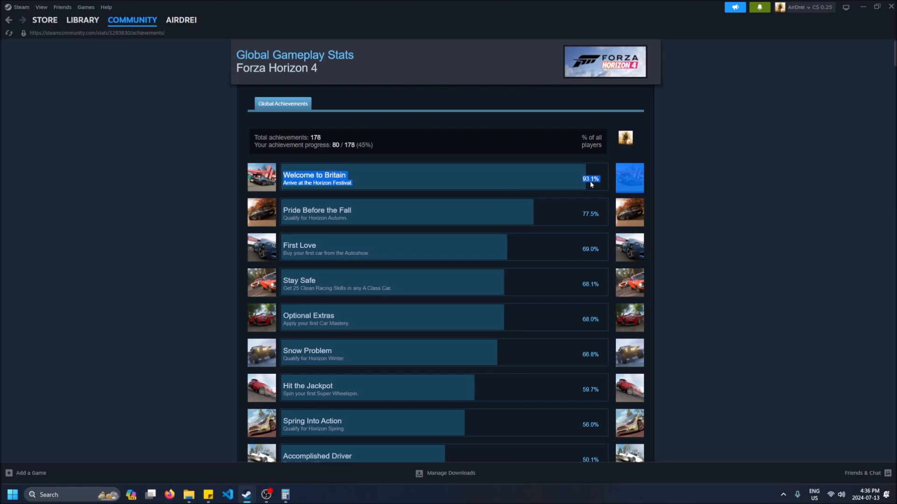
{"action": "mouse_move", "coordinate": [459, 207]}
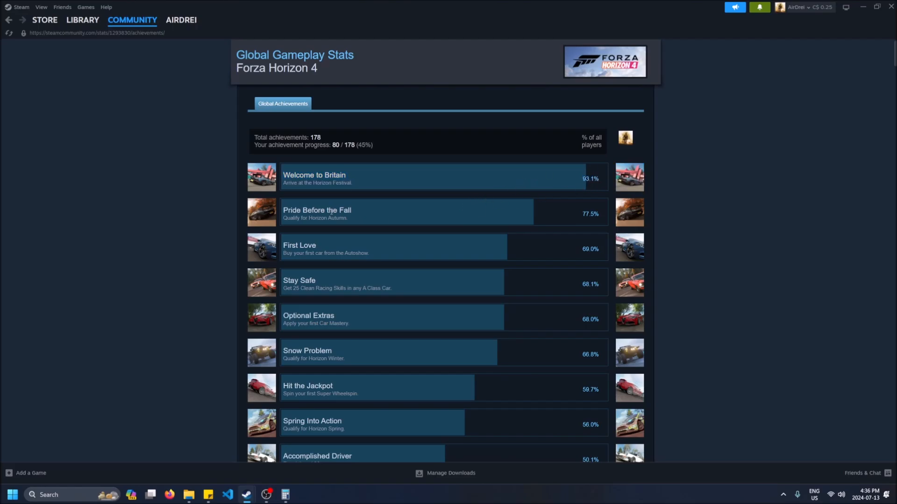
{"action": "scroll", "scroll_direction": "down", "scroll_amount": 3}
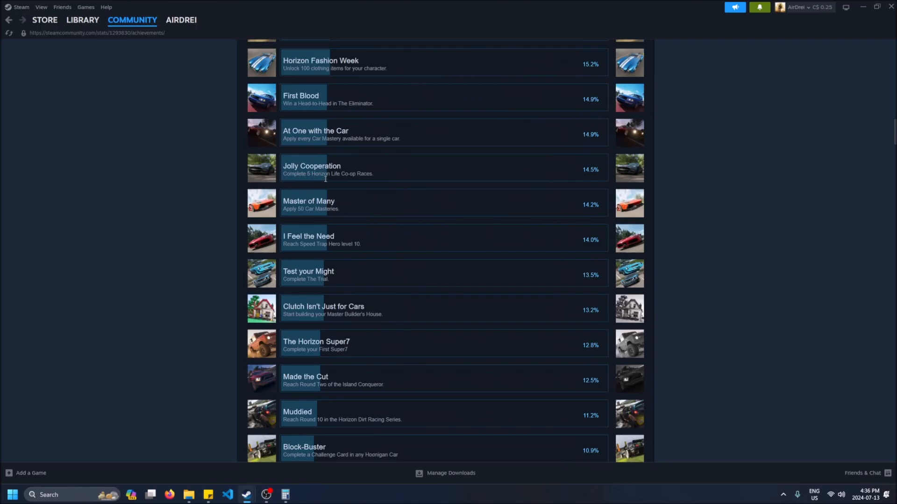
{"action": "scroll", "scroll_direction": "down", "scroll_amount": 3}
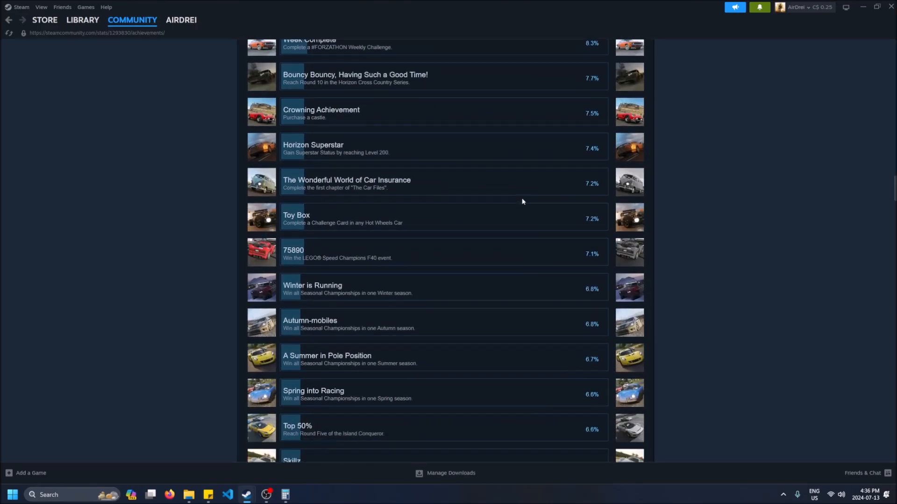
{"action": "scroll", "scroll_direction": "down", "scroll_amount": 3}
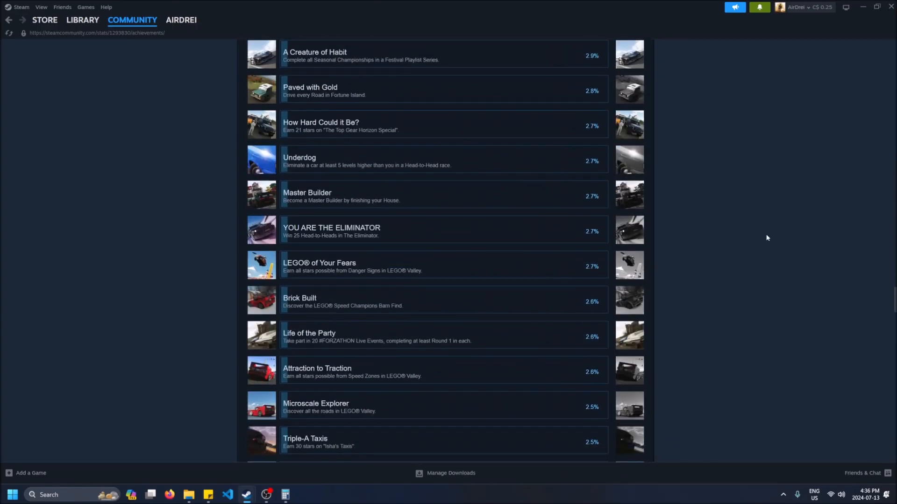
{"action": "scroll", "scroll_direction": "down", "scroll_amount": 3}
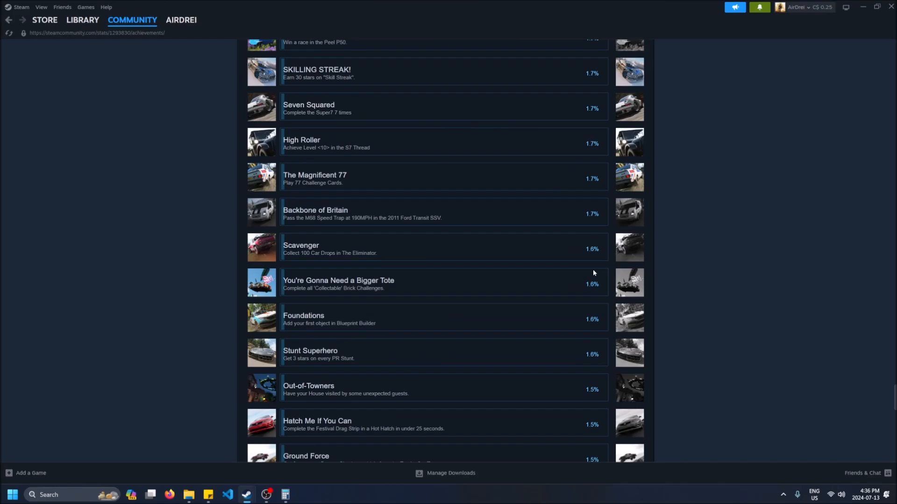
{"action": "scroll", "scroll_direction": "down", "scroll_amount": 3}
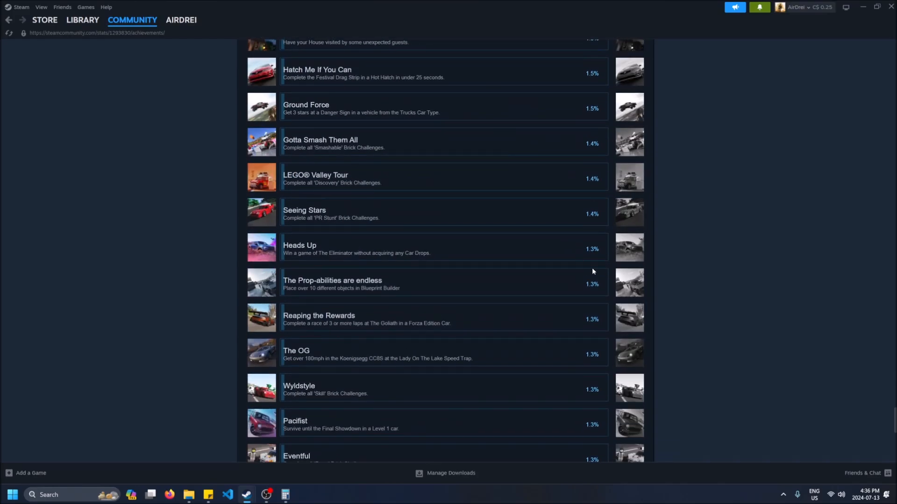
{"action": "mouse_move", "coordinate": [593, 254]}
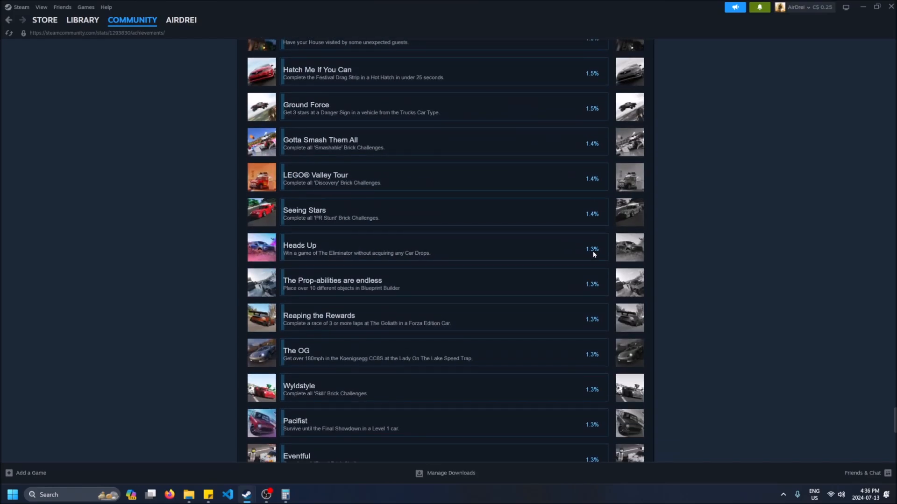
{"action": "scroll", "scroll_direction": "down", "scroll_amount": 3}
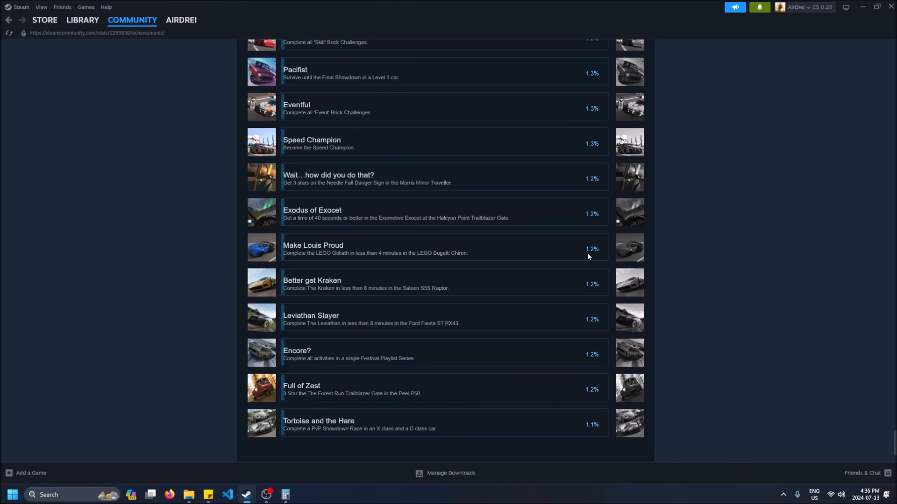
{"action": "mouse_move", "coordinate": [398, 163]}
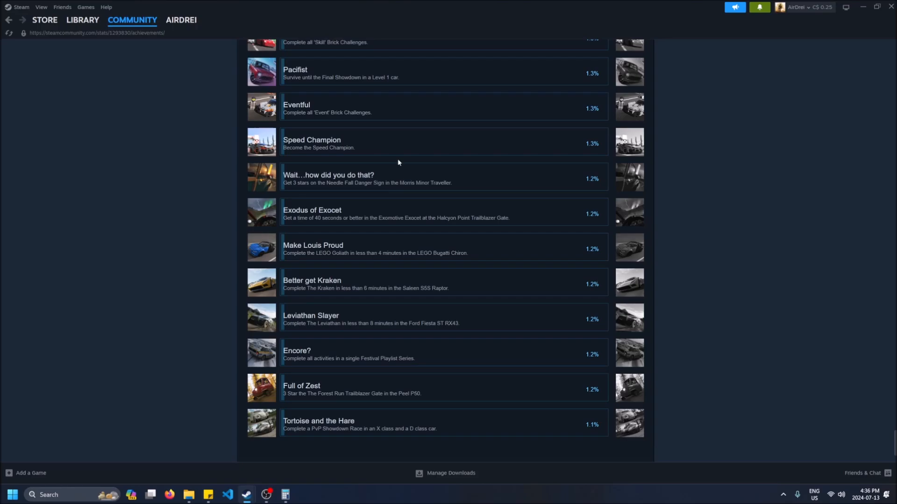
{"action": "double_click", "coordinate": [328, 175]}
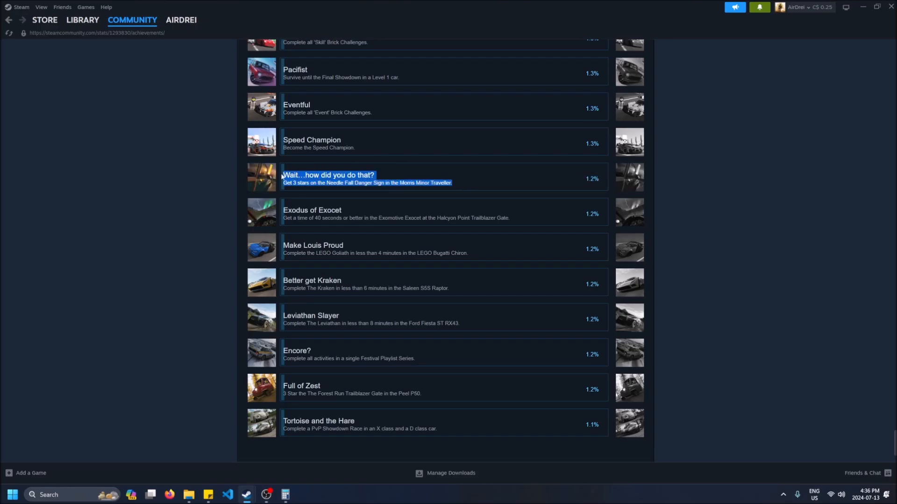
{"action": "mouse_move", "coordinate": [502, 135]}
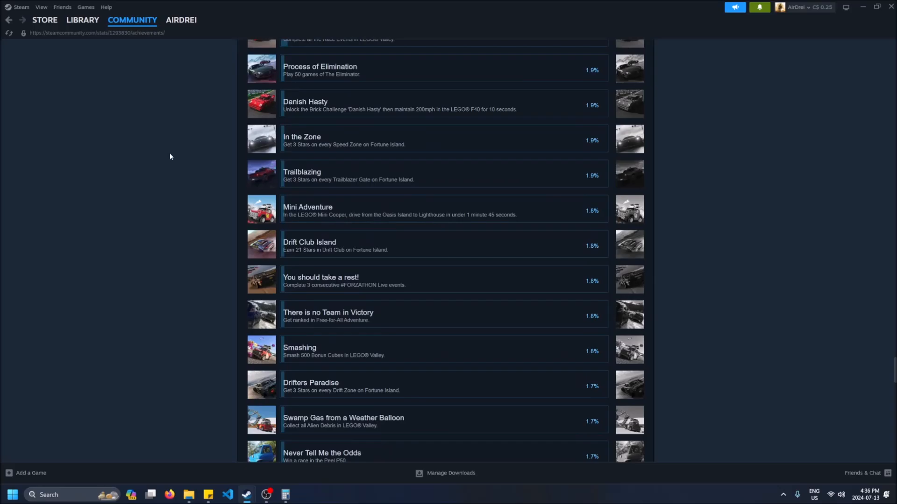
{"action": "scroll", "scroll_direction": "up", "scroll_amount": 3}
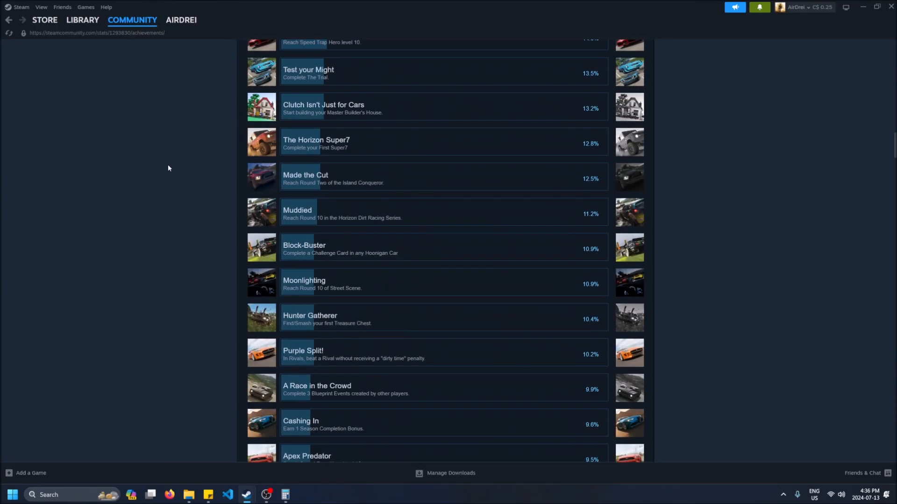
{"action": "scroll", "scroll_direction": "up", "scroll_amount": 3}
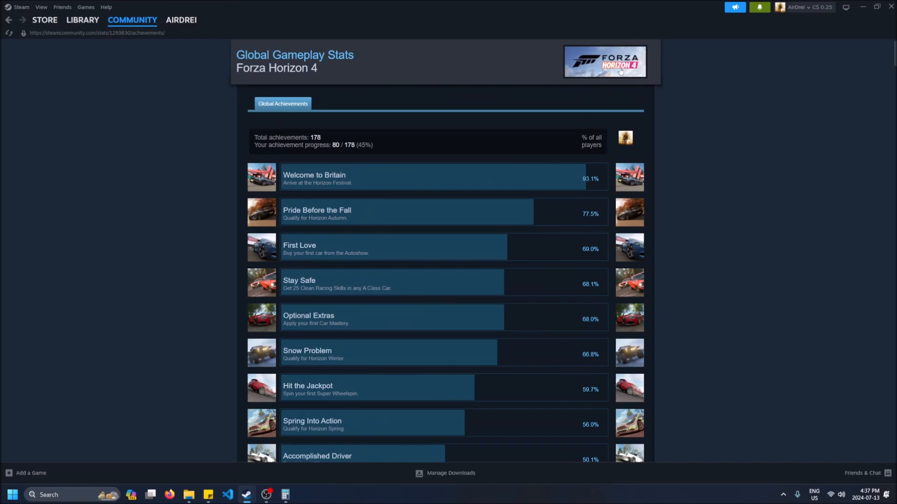
{"action": "mouse_move", "coordinate": [50, 31]}
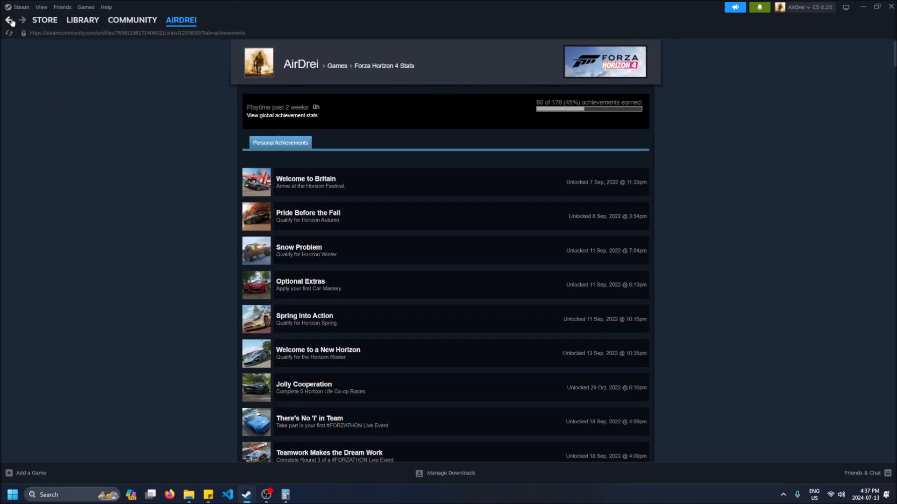
Step: Go back to the Recently Played list and open Golf With Your Friends' stats
{"action": "left_click", "coordinate": [8, 20]}
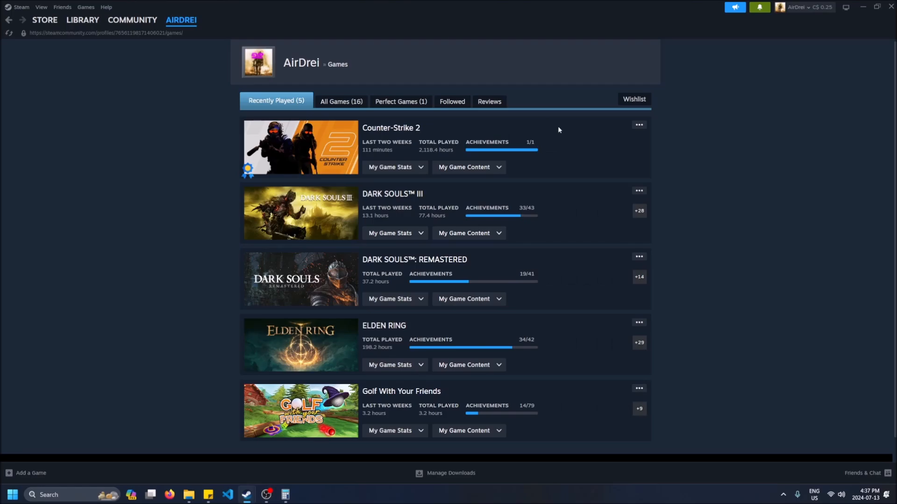
{"action": "scroll", "scroll_direction": "down", "scroll_amount": 3}
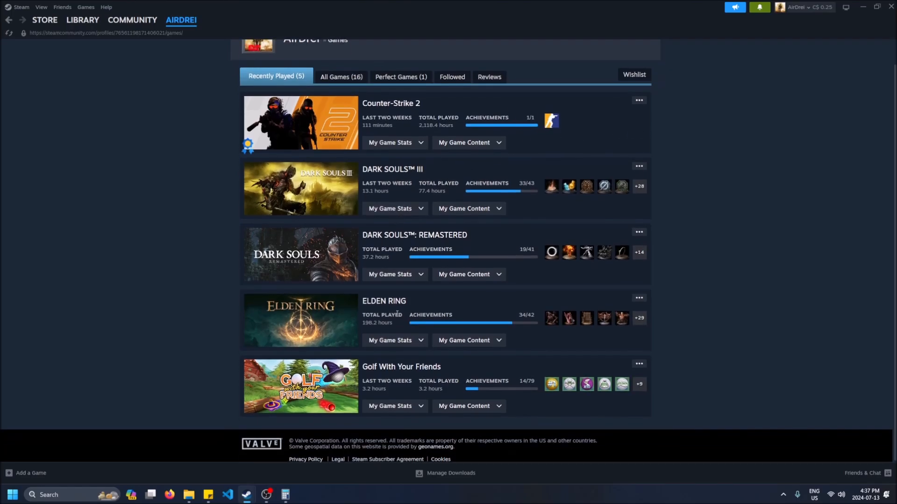
{"action": "left_click", "coordinate": [401, 366]}
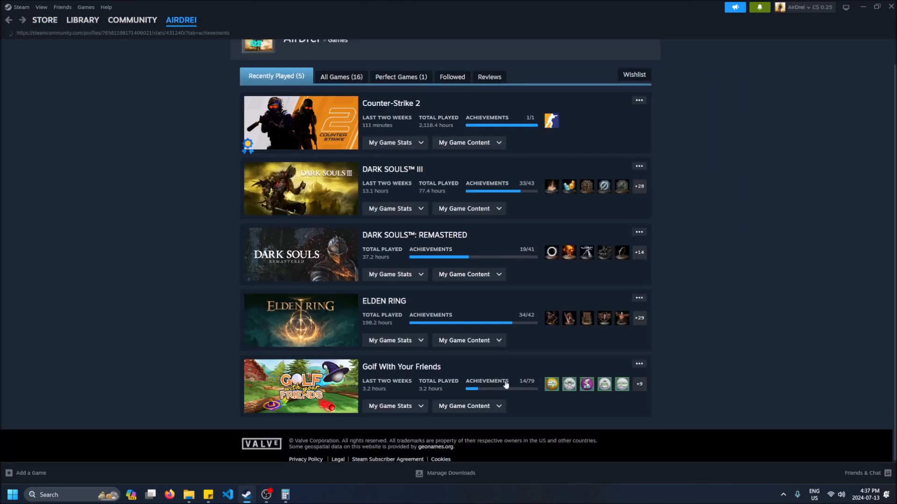
Step: View Golf With Your Friends' global achievement percentages, scrolling to the rarest and back
{"action": "left_click", "coordinate": [486, 381]}
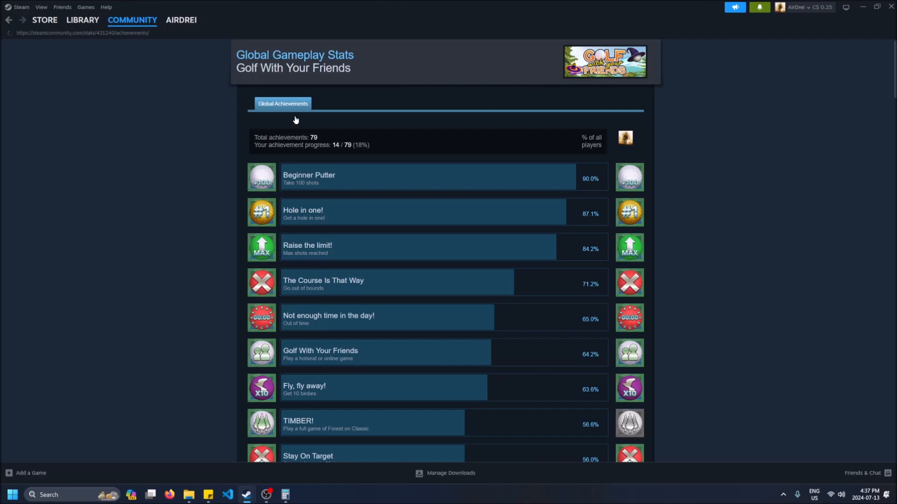
{"action": "scroll", "scroll_direction": "down", "scroll_amount": 3}
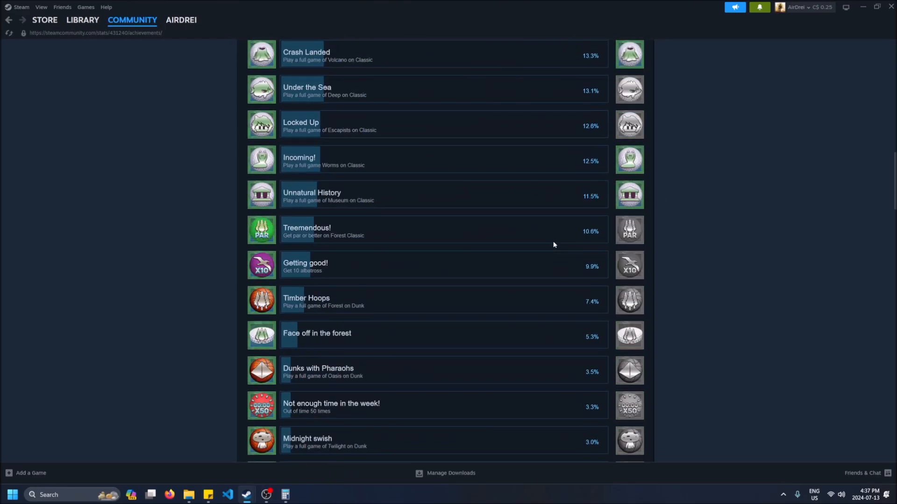
{"action": "scroll", "scroll_direction": "down", "scroll_amount": 3}
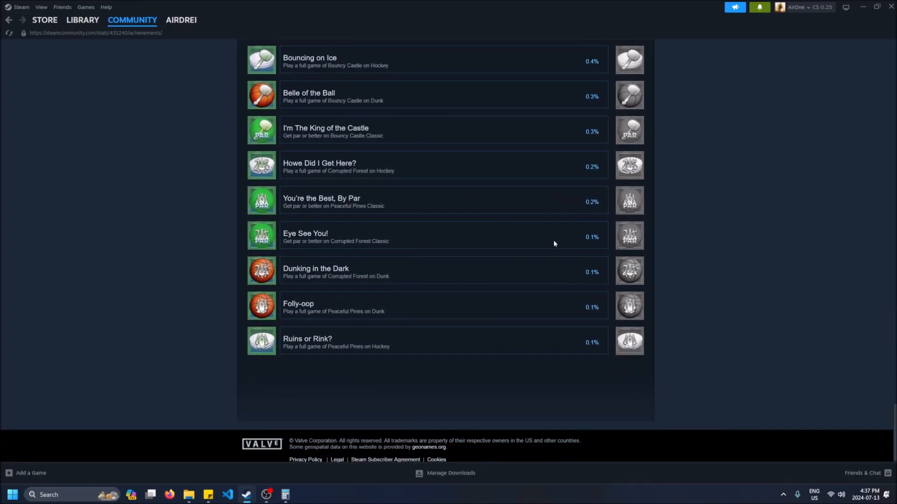
{"action": "mouse_move", "coordinate": [494, 346]}
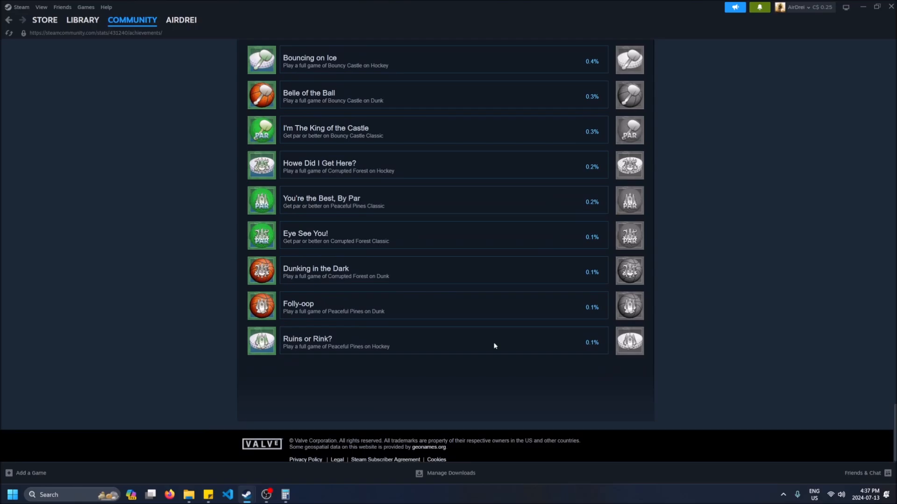
{"action": "double_click", "coordinate": [336, 346]}
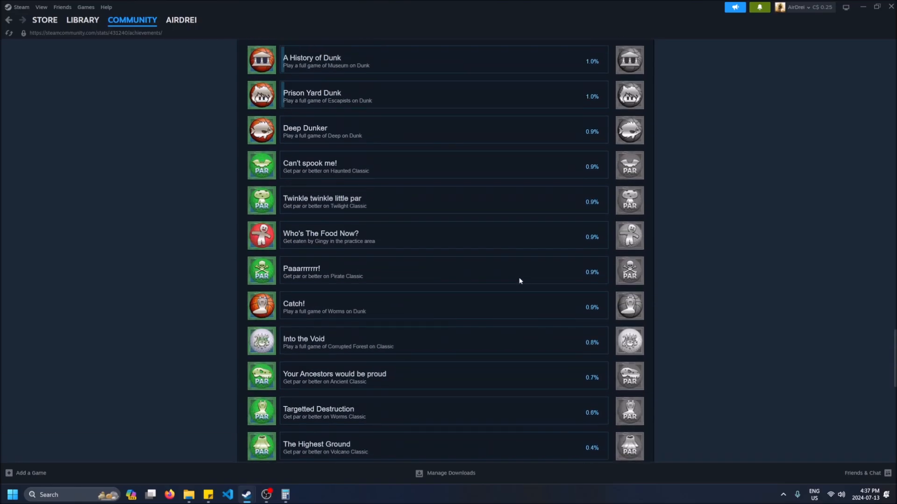
{"action": "scroll", "scroll_direction": "up", "scroll_amount": 3}
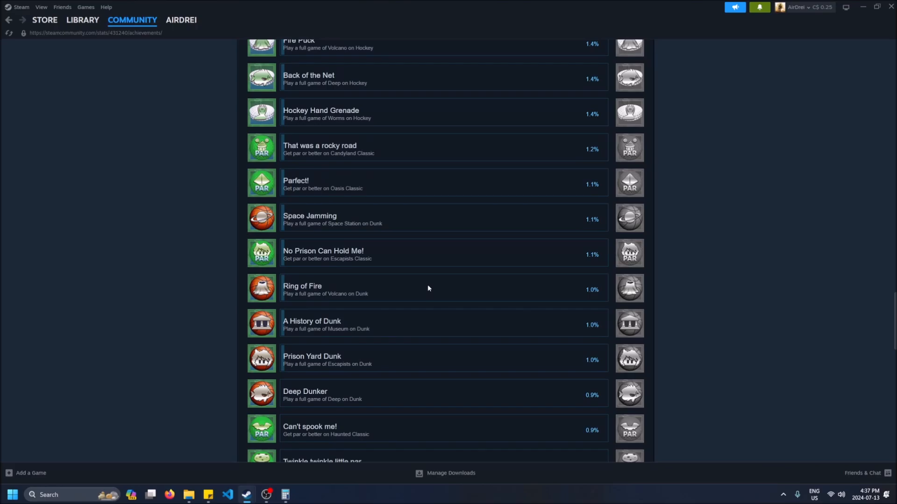
{"action": "scroll", "scroll_direction": "down", "scroll_amount": 3}
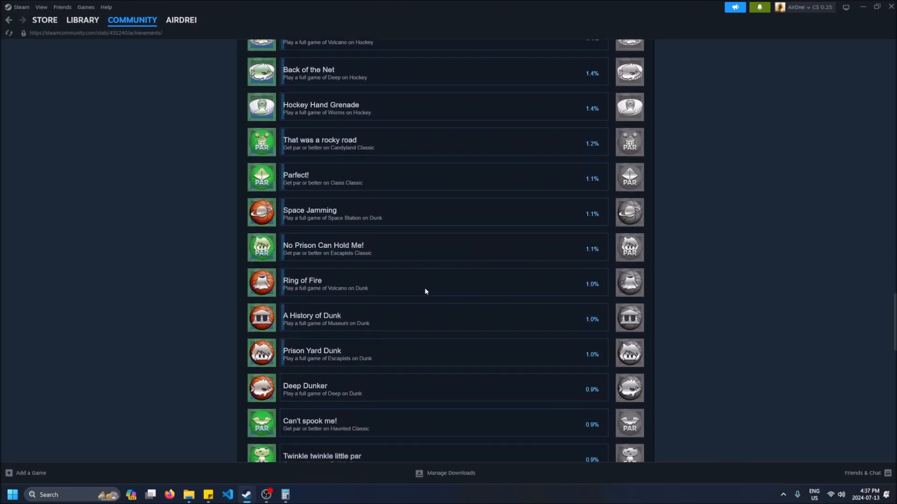
{"action": "scroll", "scroll_direction": "down", "scroll_amount": 3}
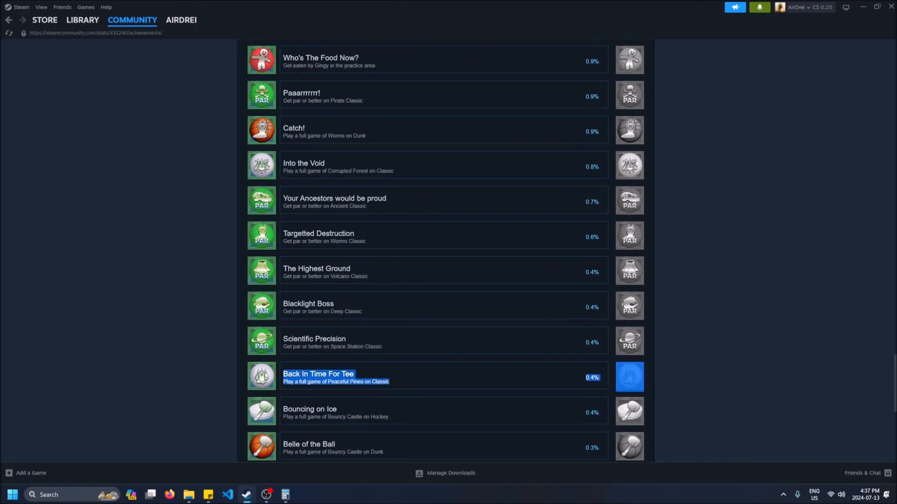
{"action": "scroll", "scroll_direction": "up", "scroll_amount": 3}
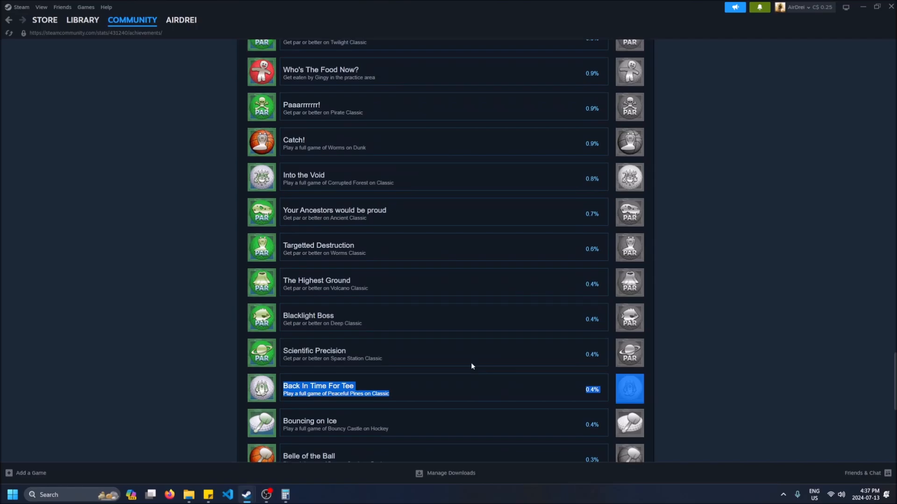
{"action": "scroll", "scroll_direction": "up", "scroll_amount": 3}
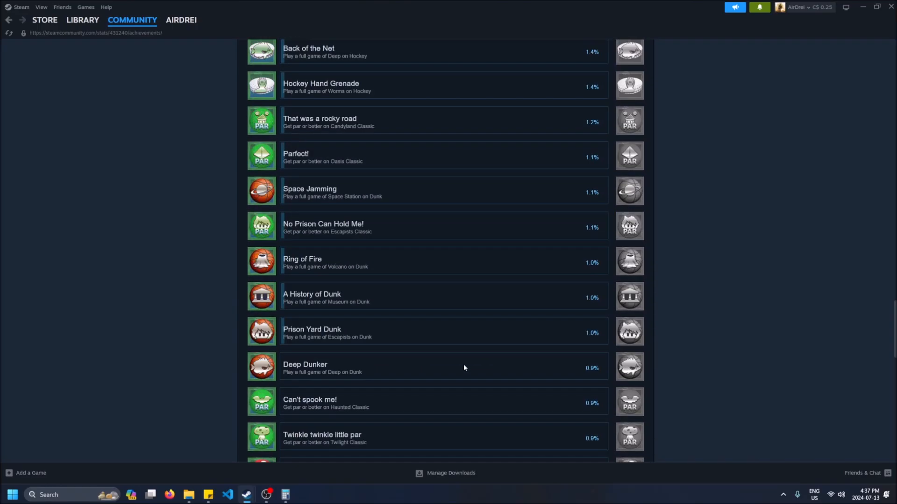
{"action": "scroll", "scroll_direction": "up", "scroll_amount": 3}
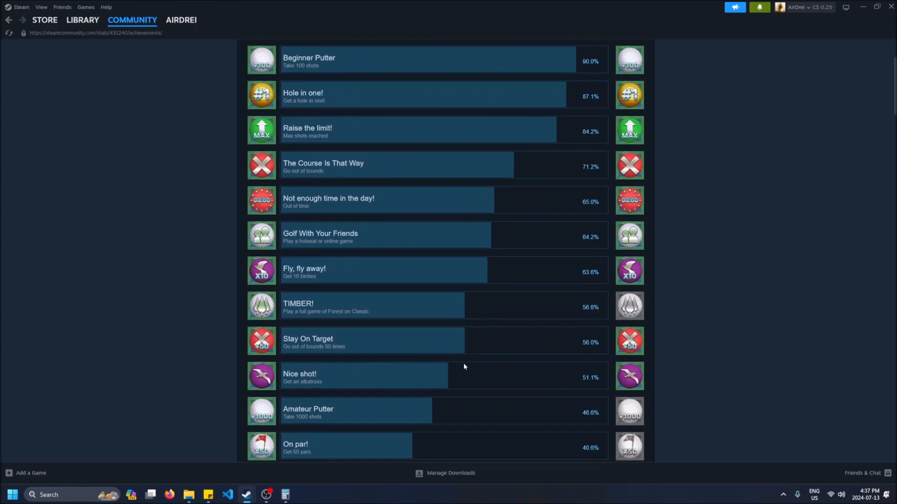
{"action": "scroll", "scroll_direction": "up", "scroll_amount": 3}
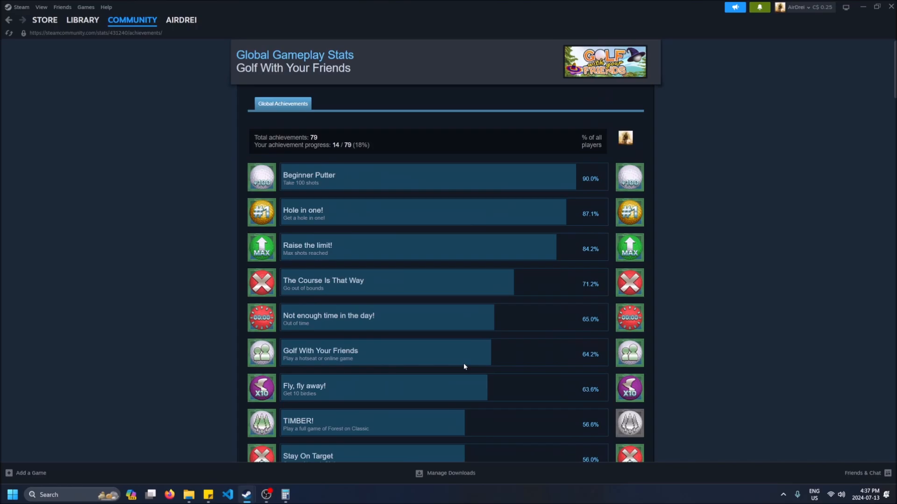